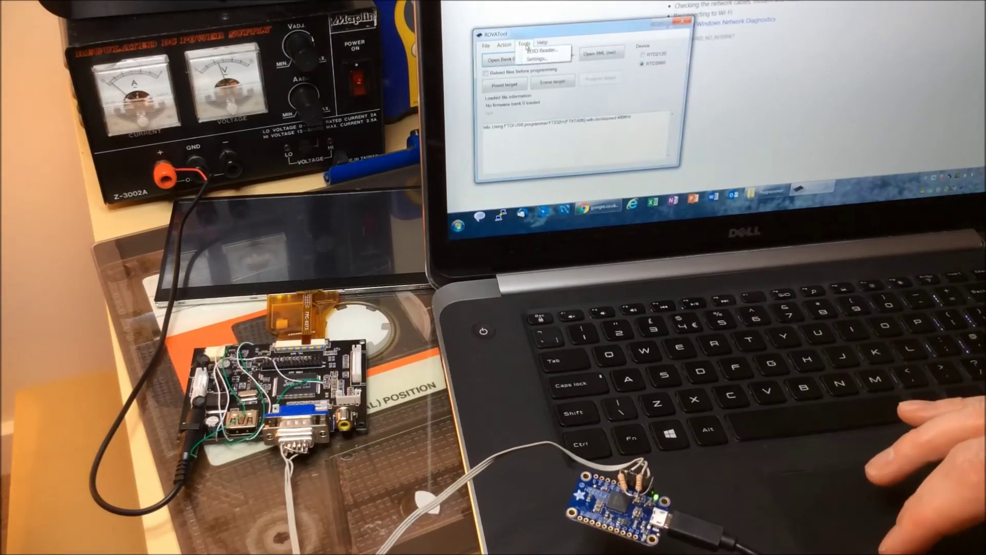
# - Check programmer settings, load the firmware .bin into Bank 0 and start Program target
pyautogui.click(544, 58)
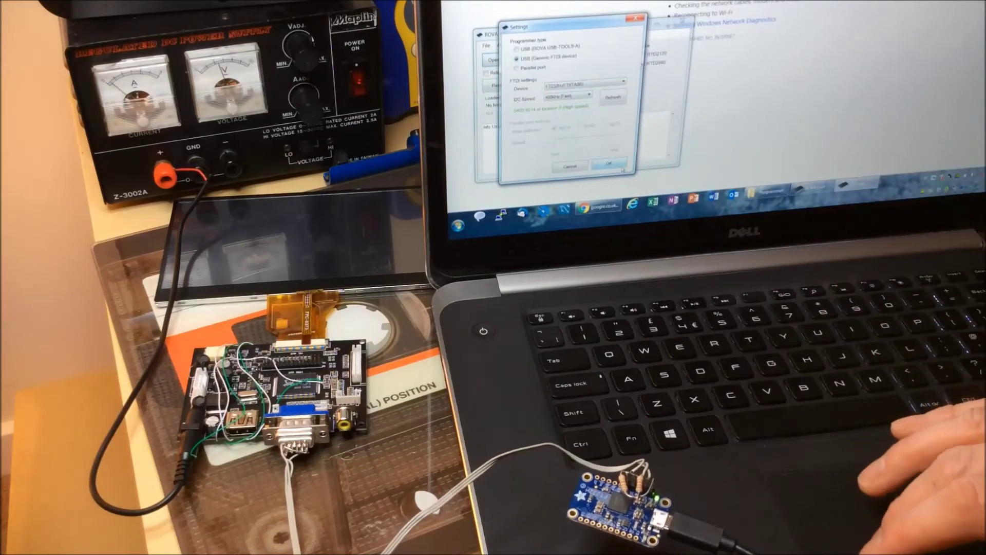
pyautogui.click(609, 163)
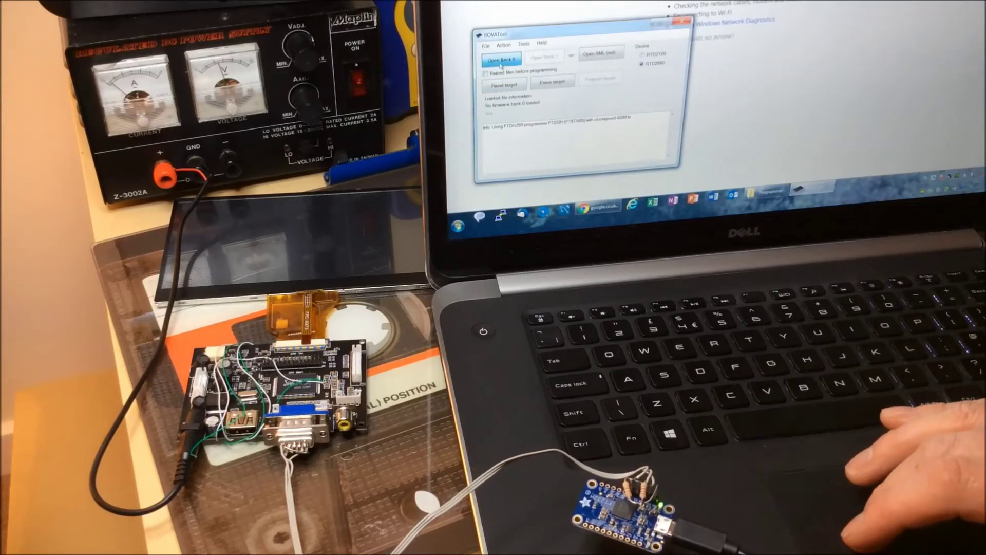
pyautogui.click(504, 55)
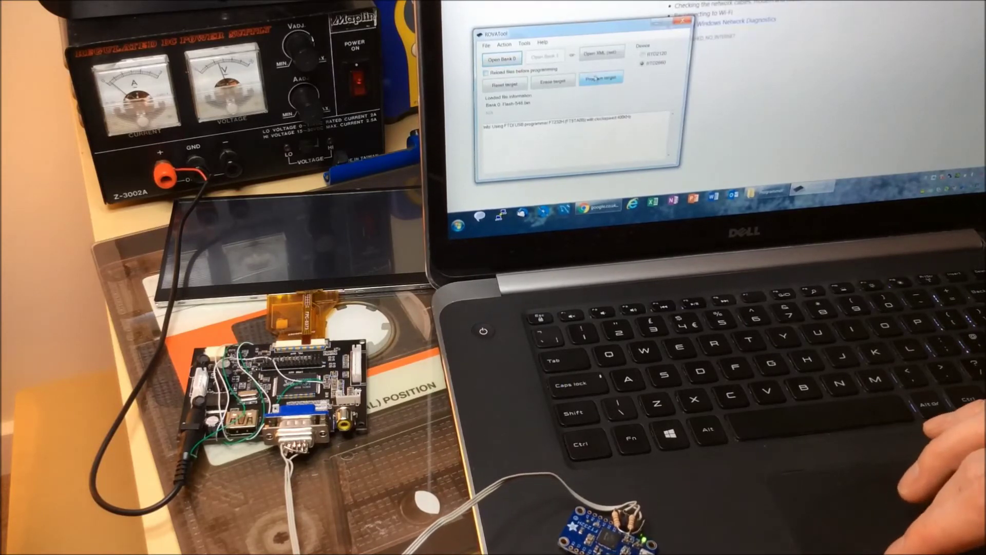
pyautogui.click(597, 78)
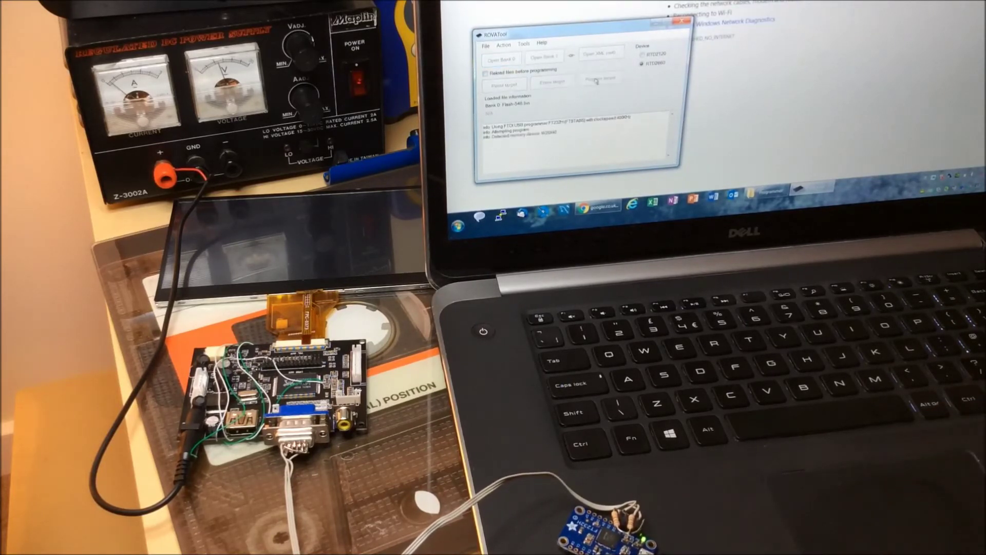